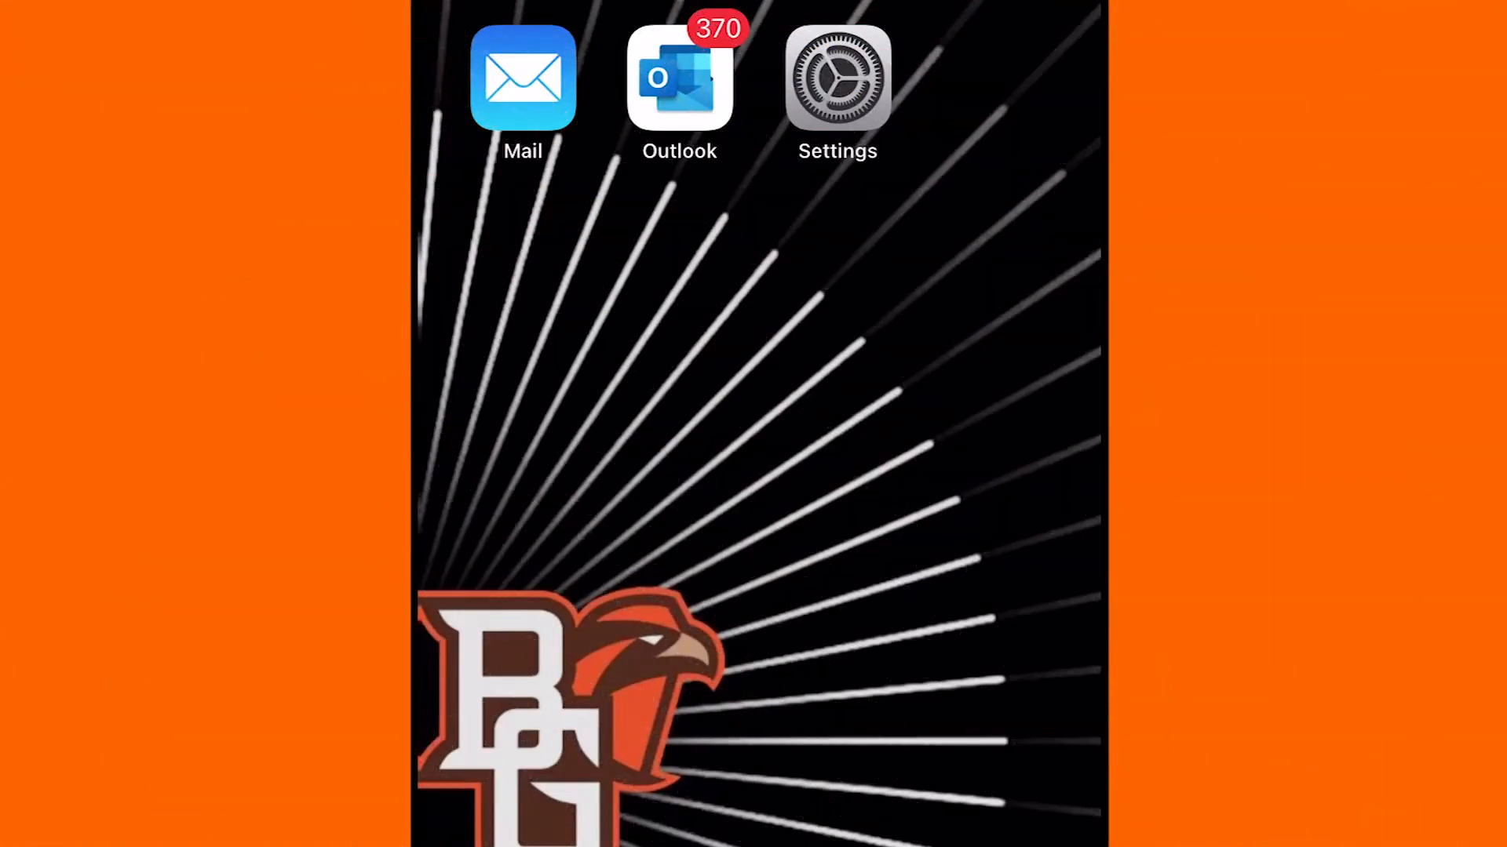
# Launch Settings from the Home Screen to show its main options list.
pyautogui.click(835, 77)
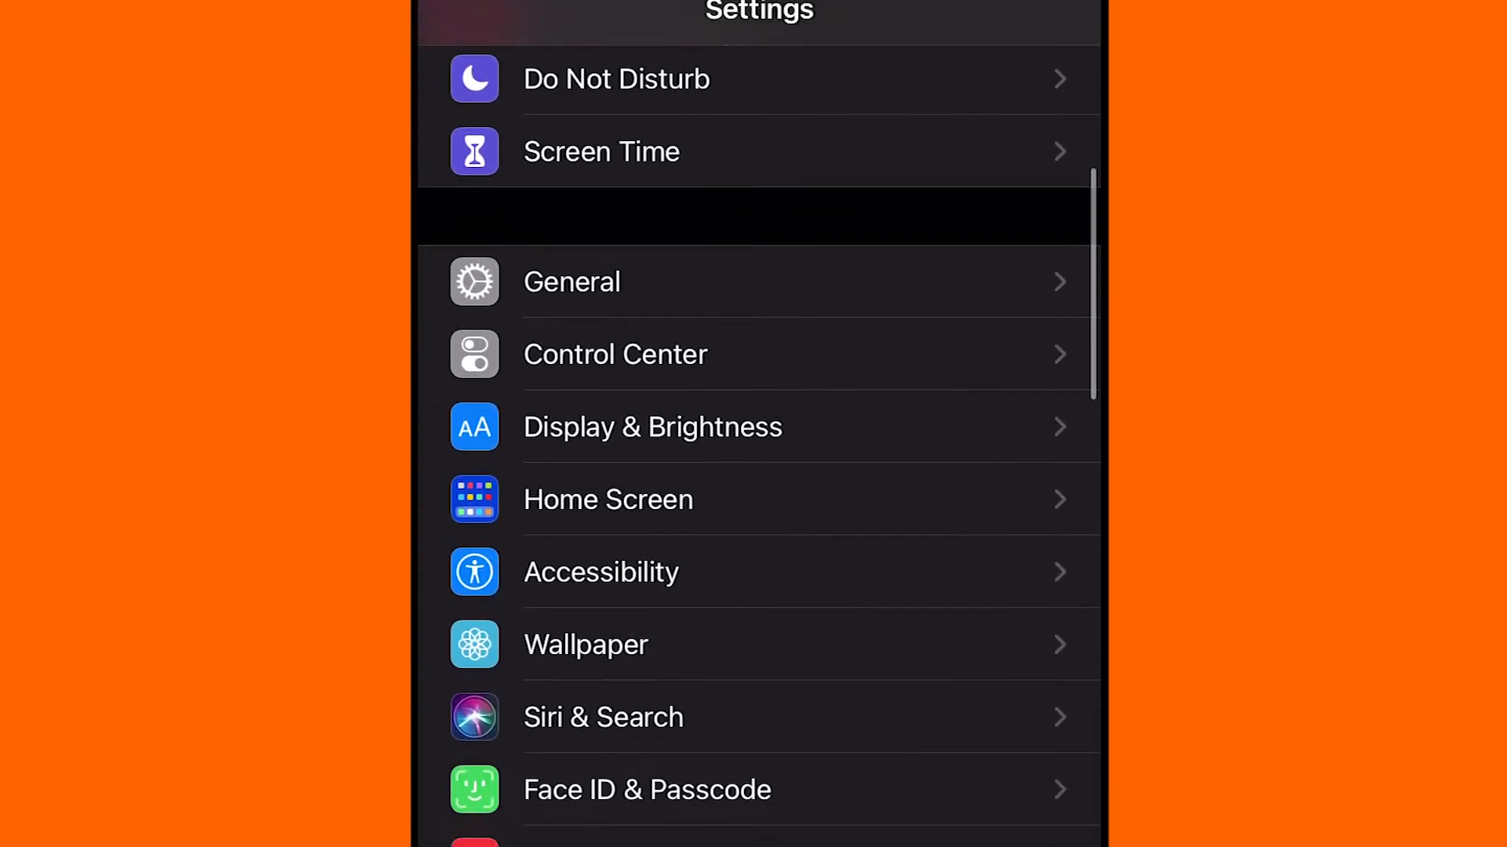
# Scroll Settings down toward the accounts section to reach the Add Account providers list.
pyautogui.scroll(-3)
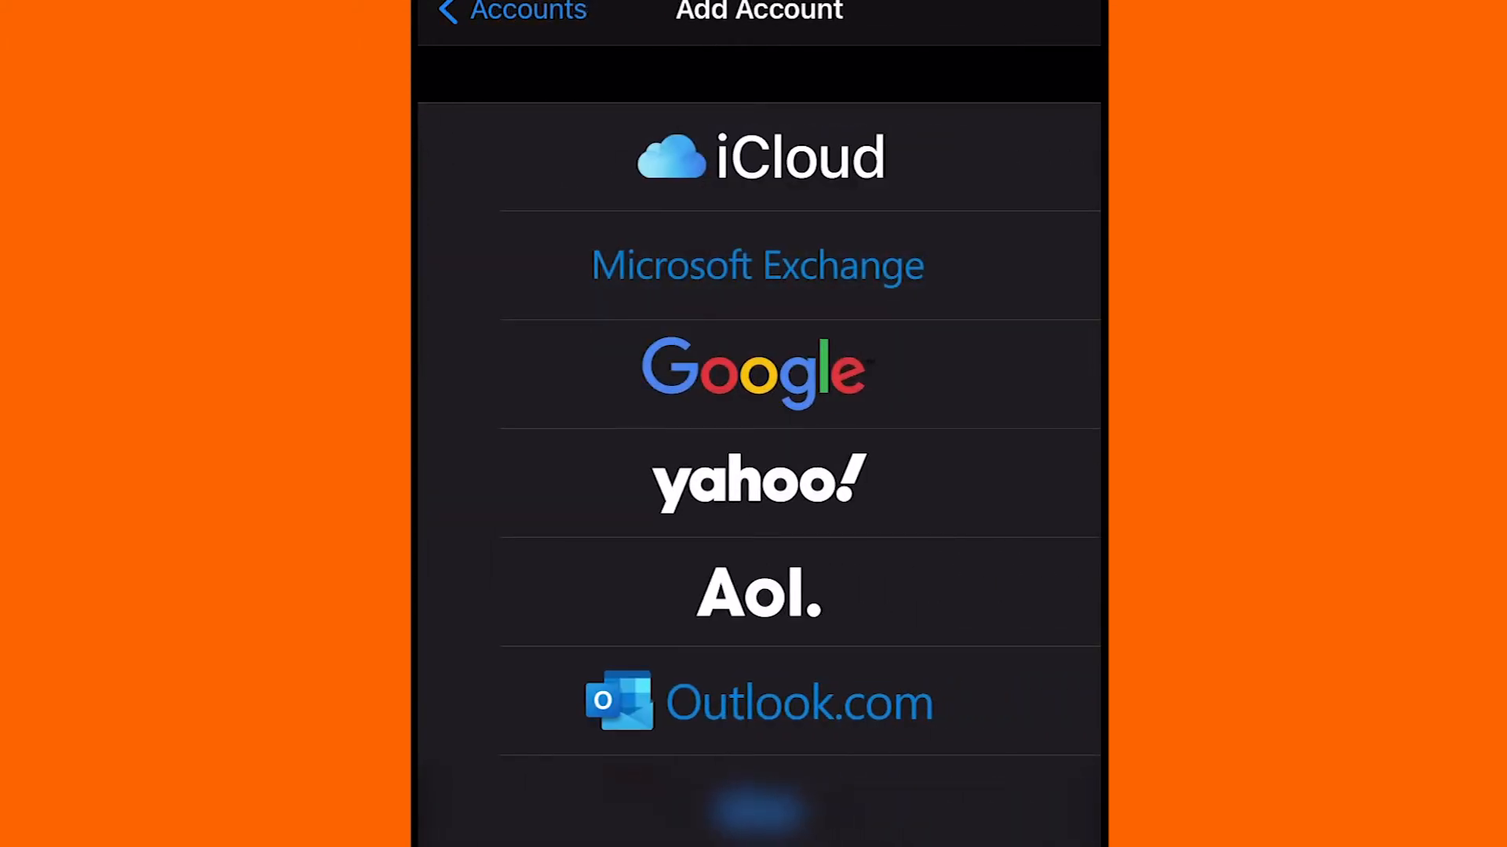
# Add a Microsoft Exchange account with the email and description 'Bgsu', continuing to the Microsoft sign-in prompt.
pyautogui.click(757, 267)
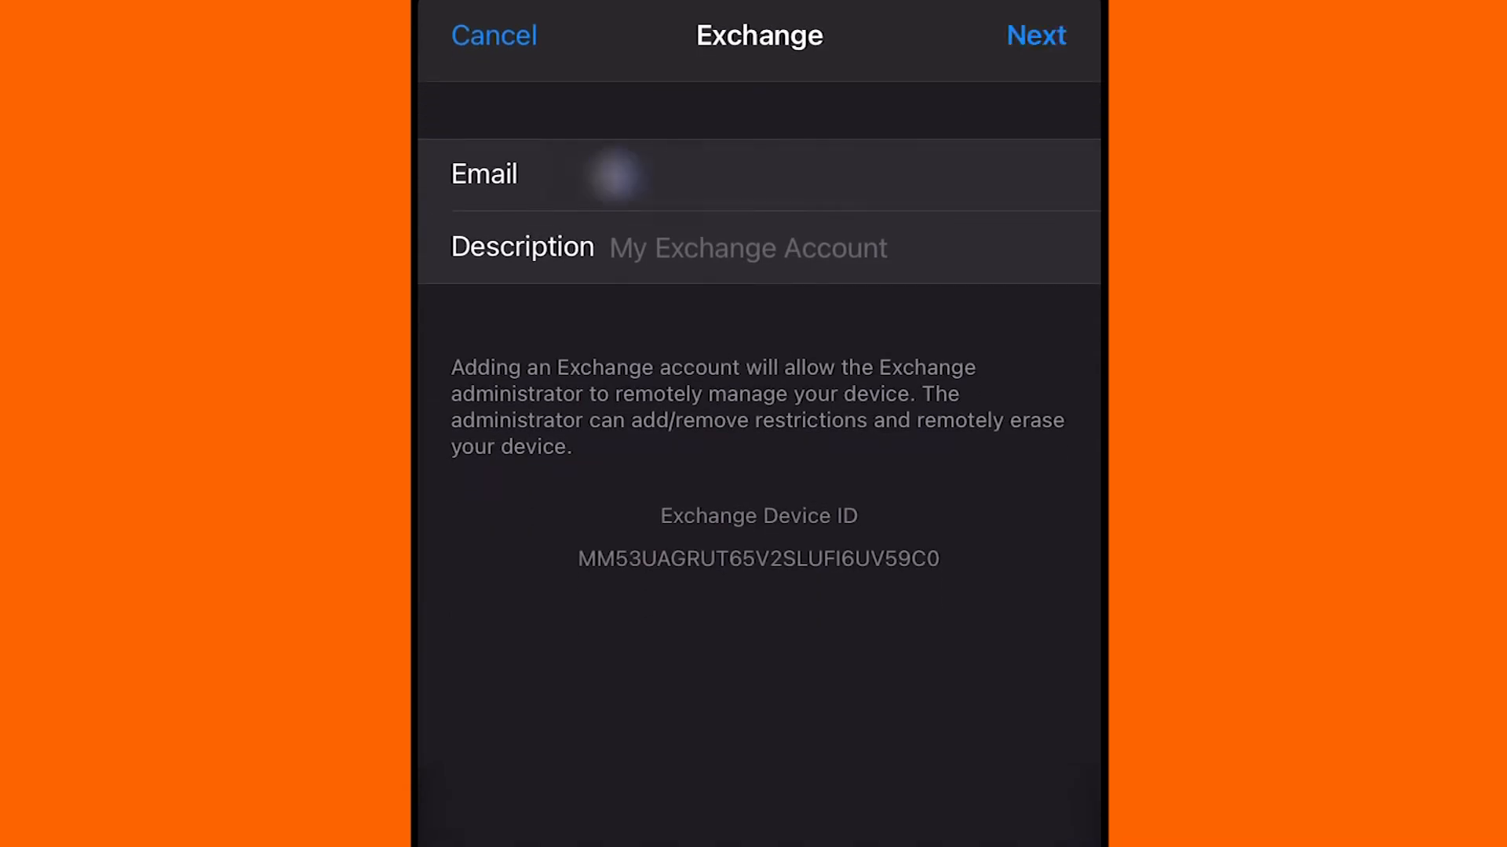
pyautogui.write('email')
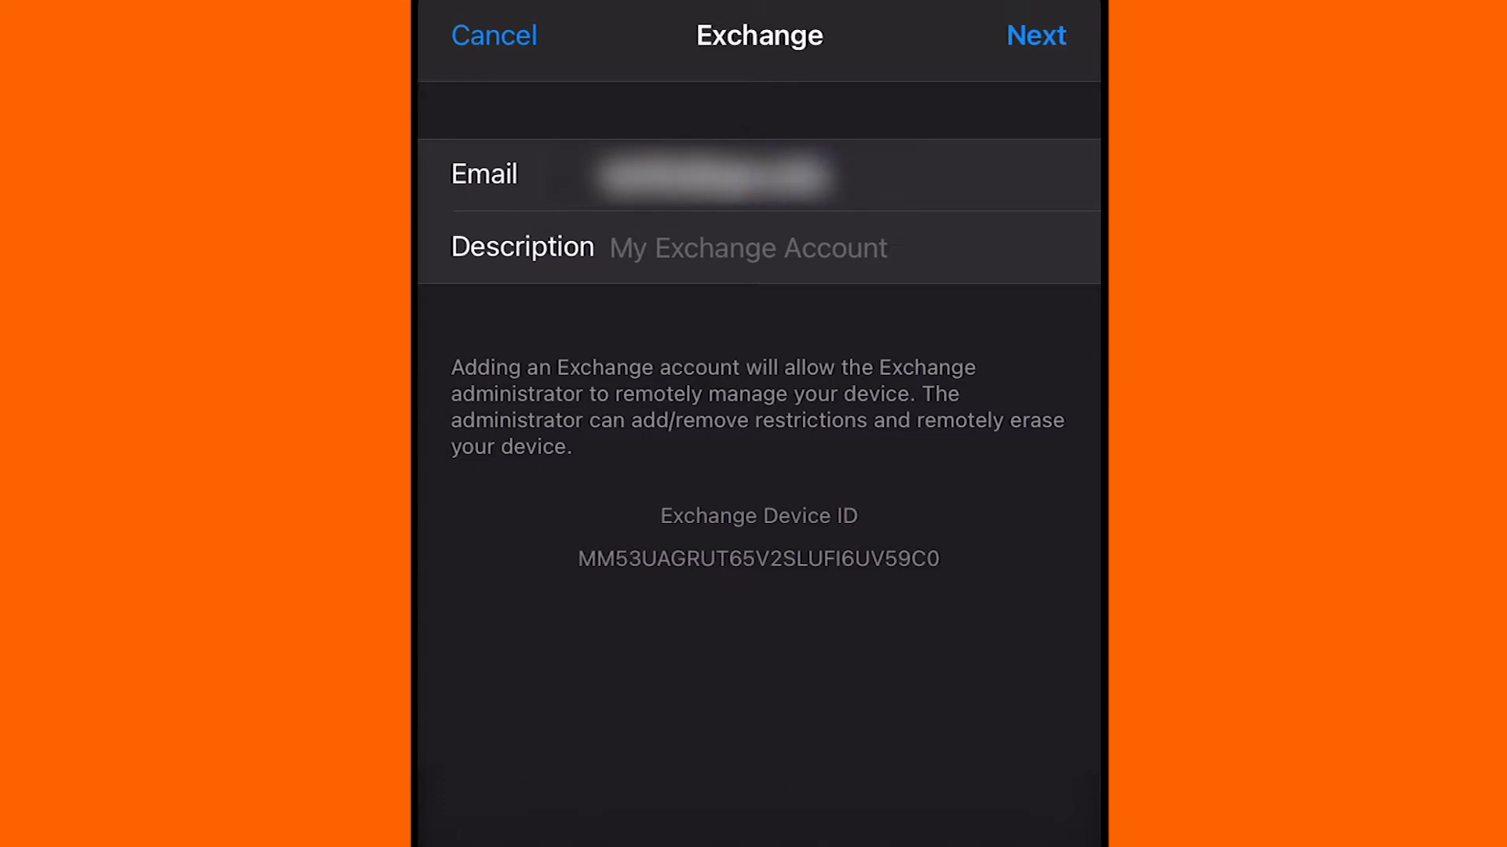
pyautogui.click(747, 246)
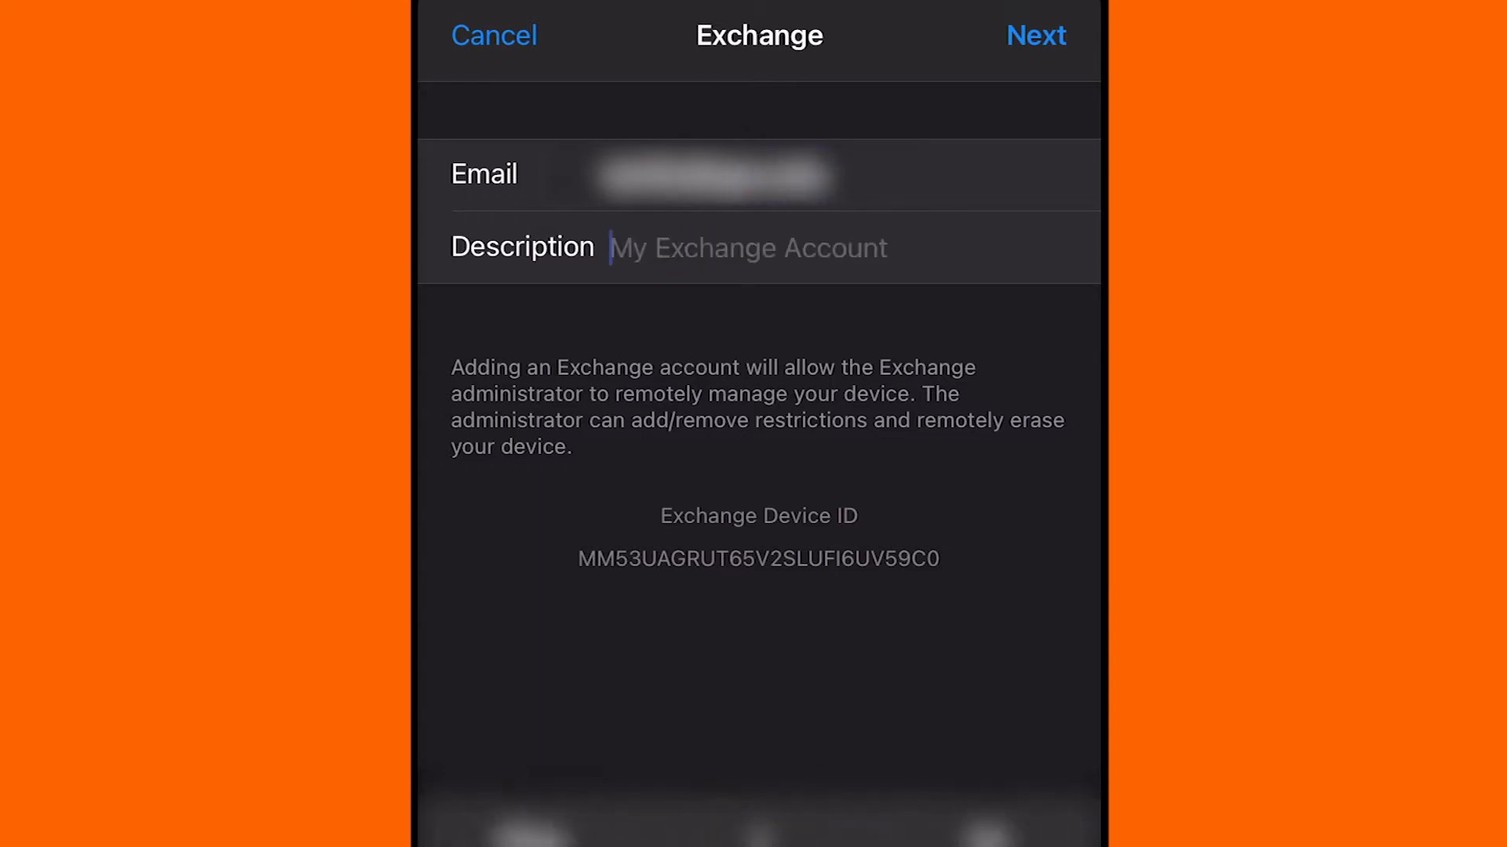
pyautogui.write('Bgsu')
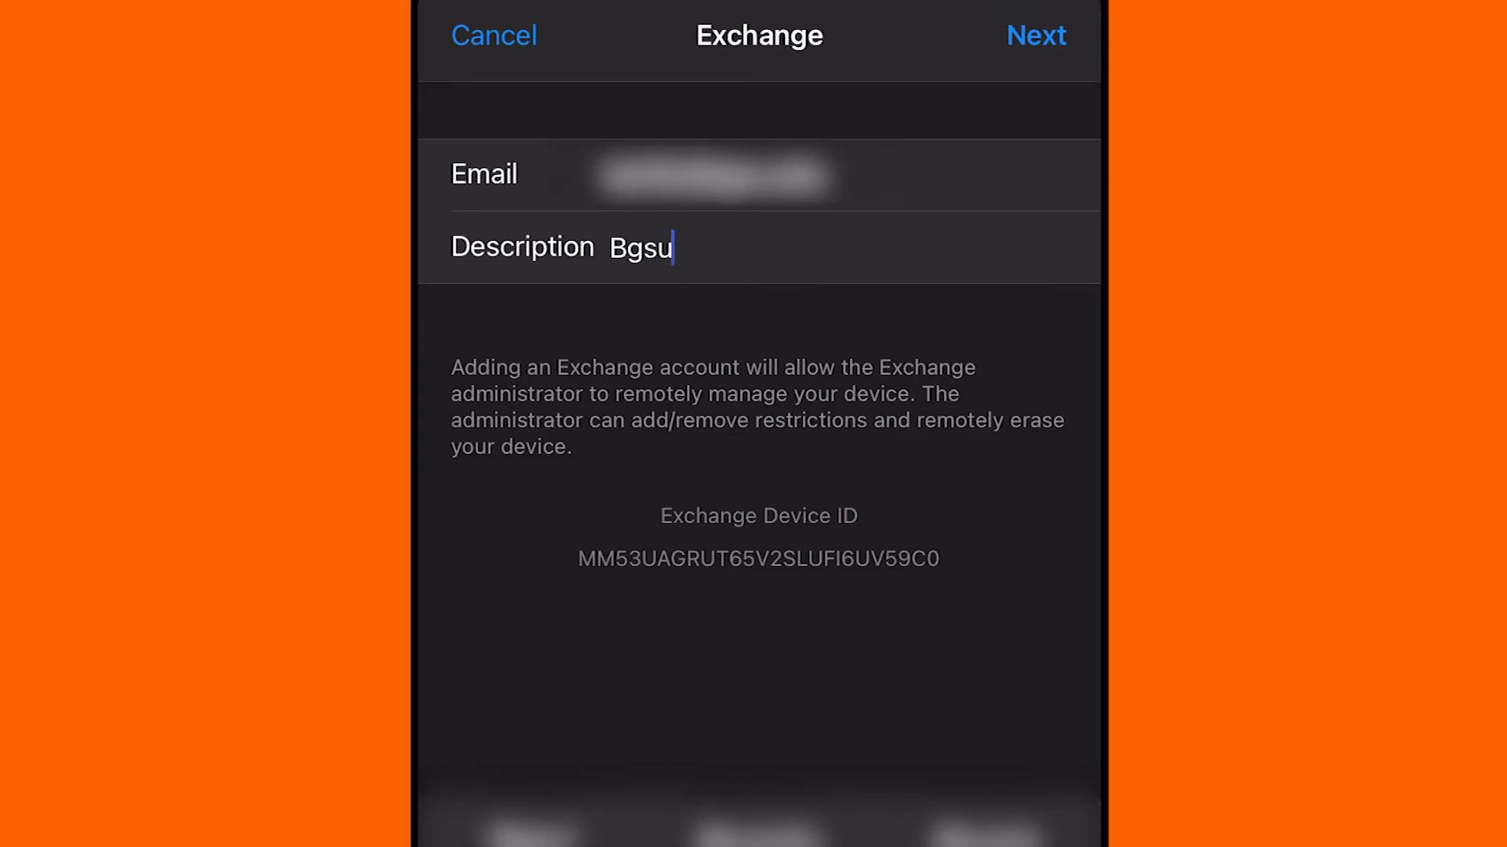
pyautogui.click(1036, 36)
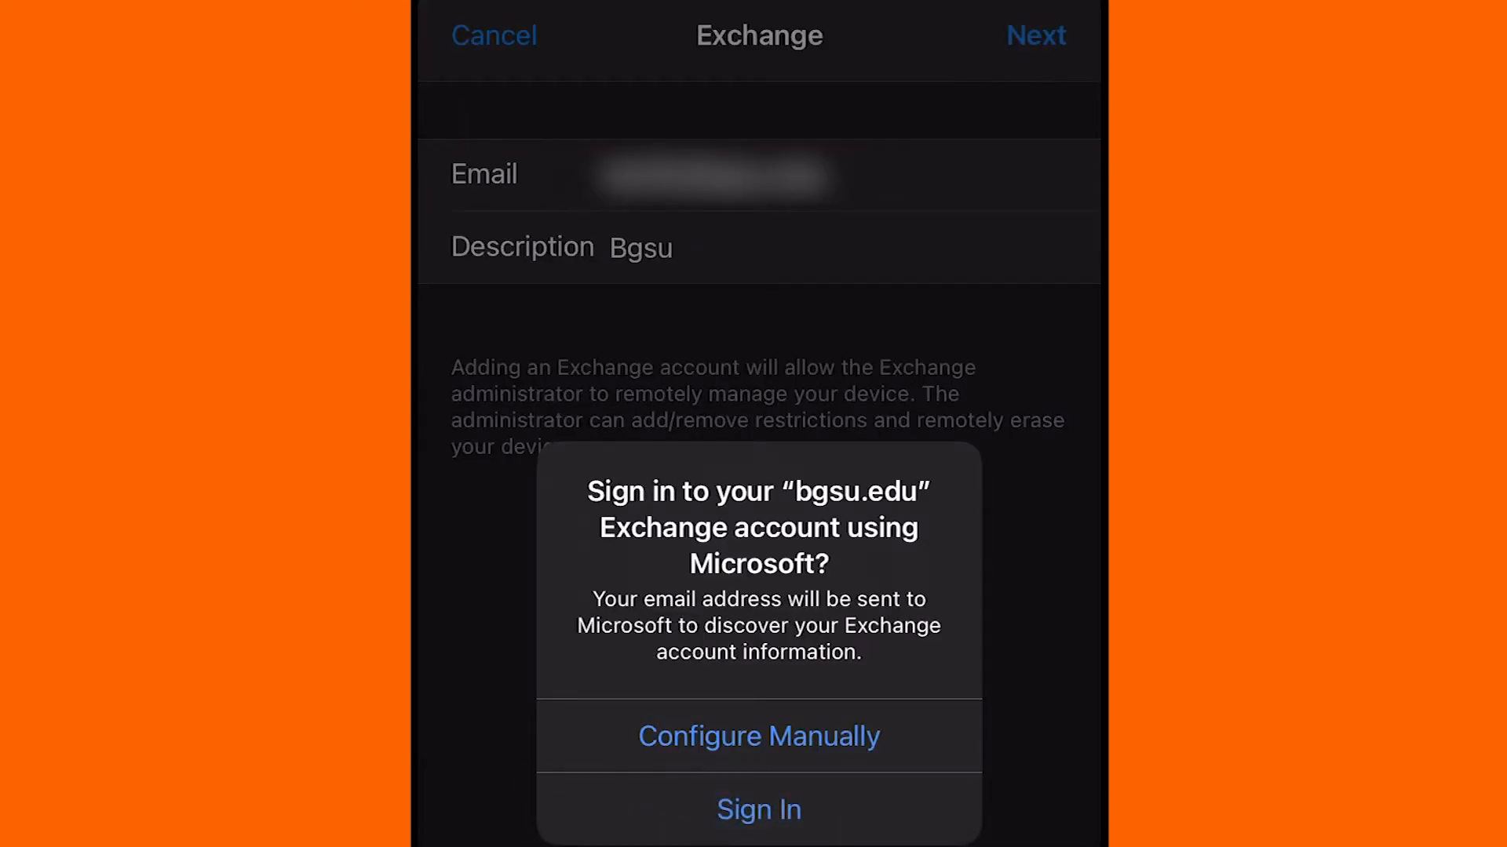
# Sign in with Microsoft and save the Bgsu account with Mail, Contacts, Calendars, Reminders and Notes syncing.
pyautogui.click(758, 810)
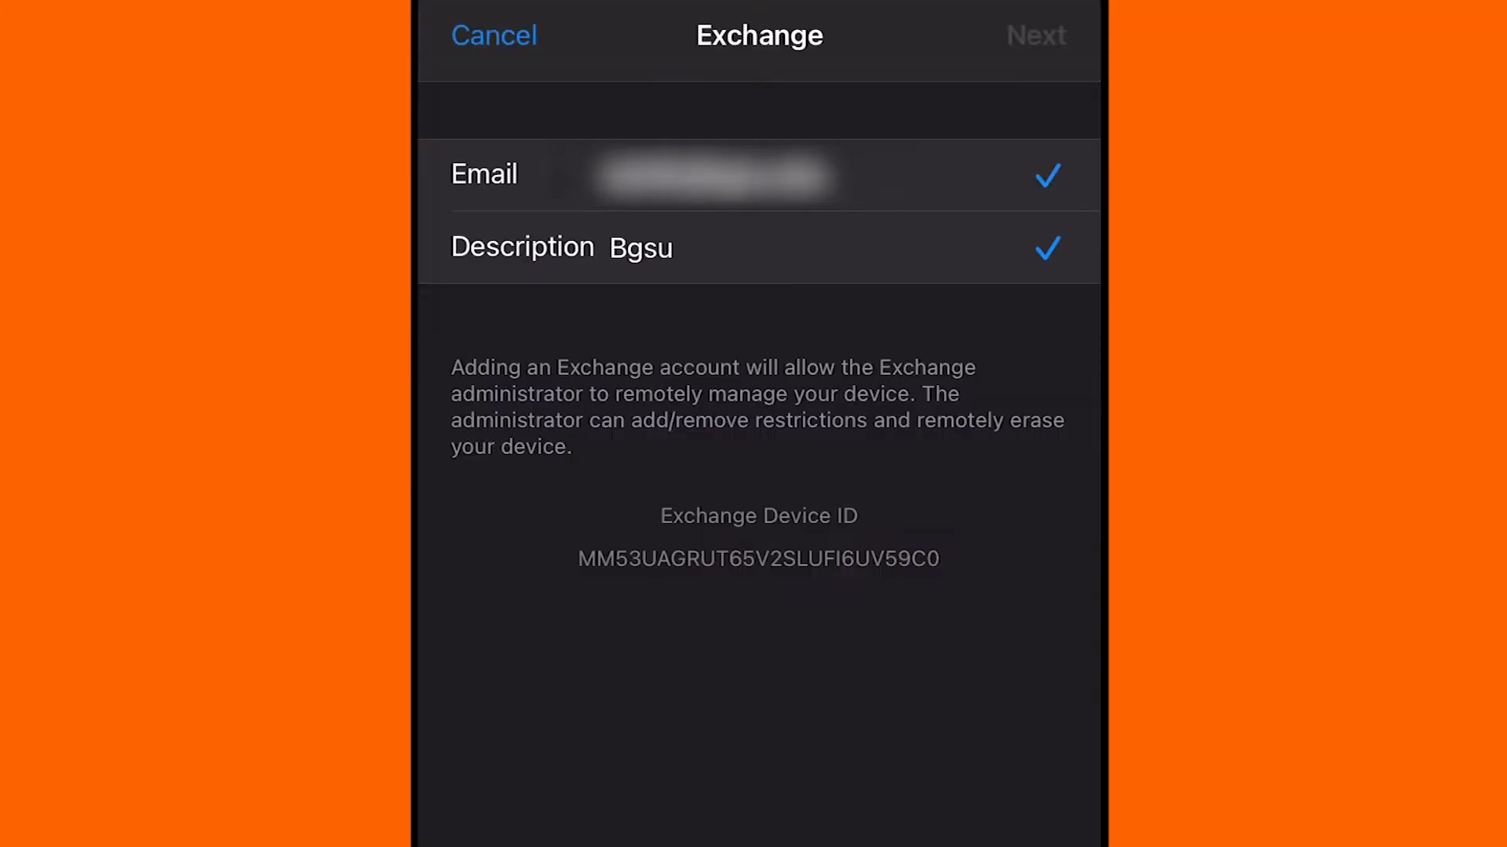
pyautogui.click(1036, 36)
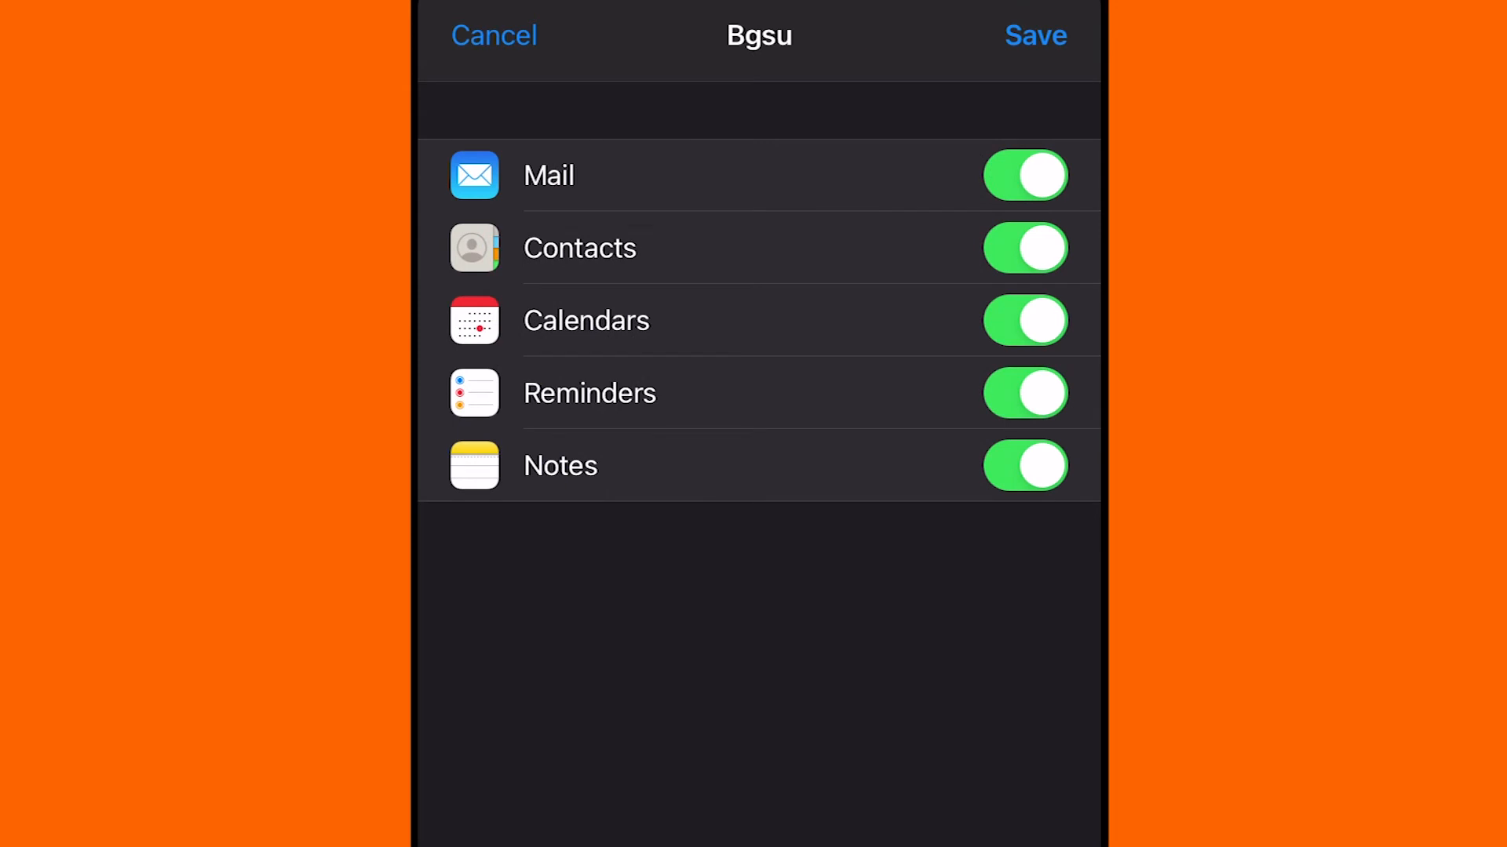
pyautogui.click(1034, 37)
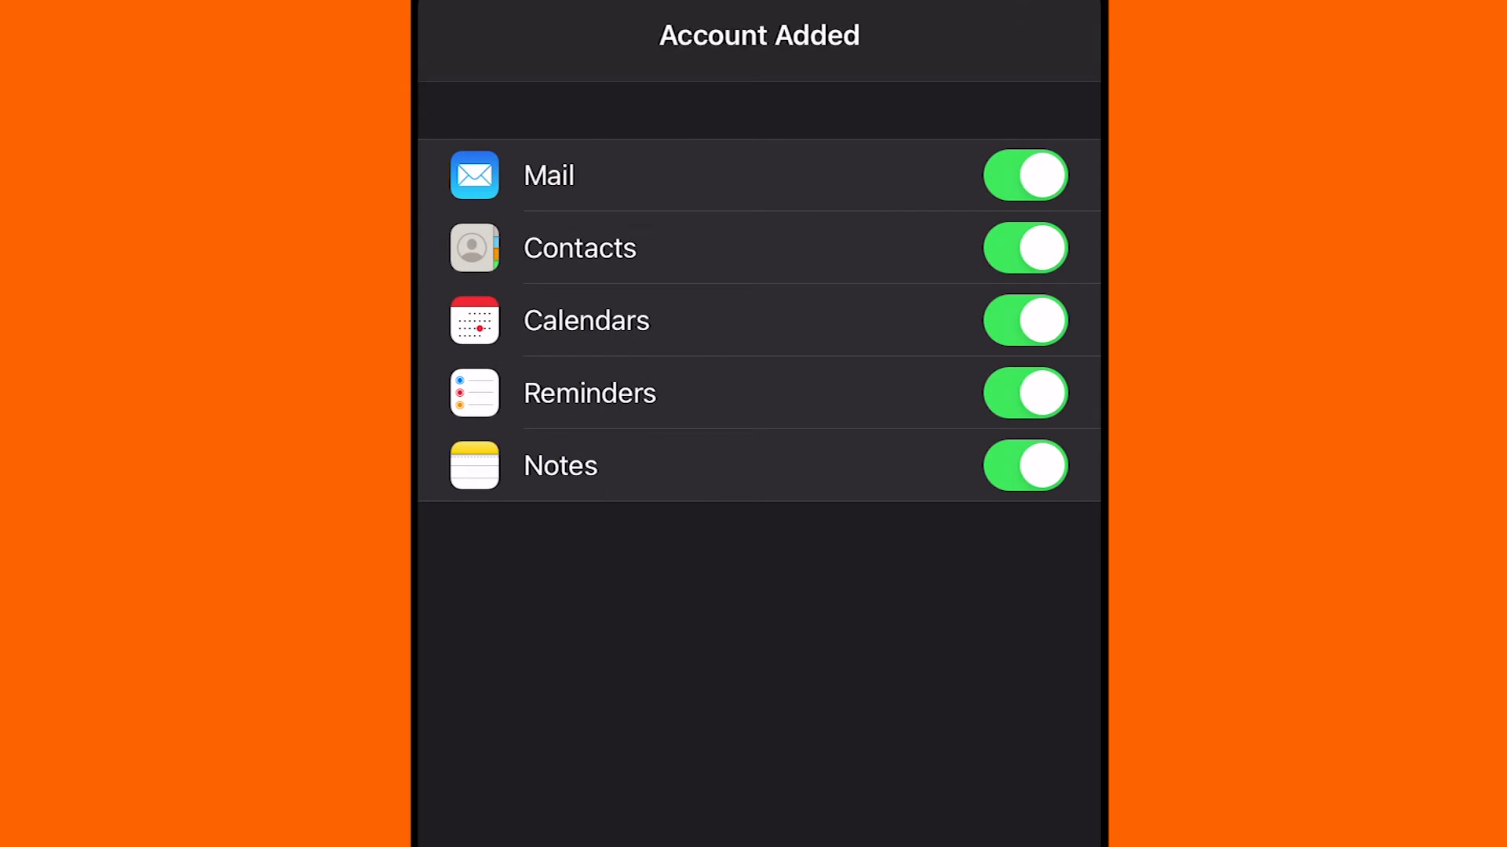